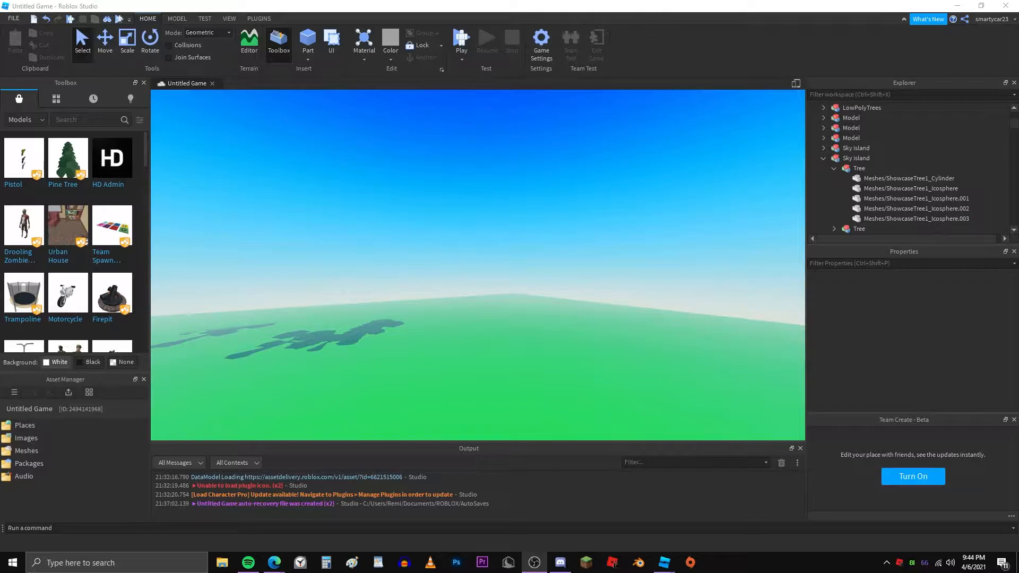
{"action": "mouse_move", "coordinate": [553, 199]}
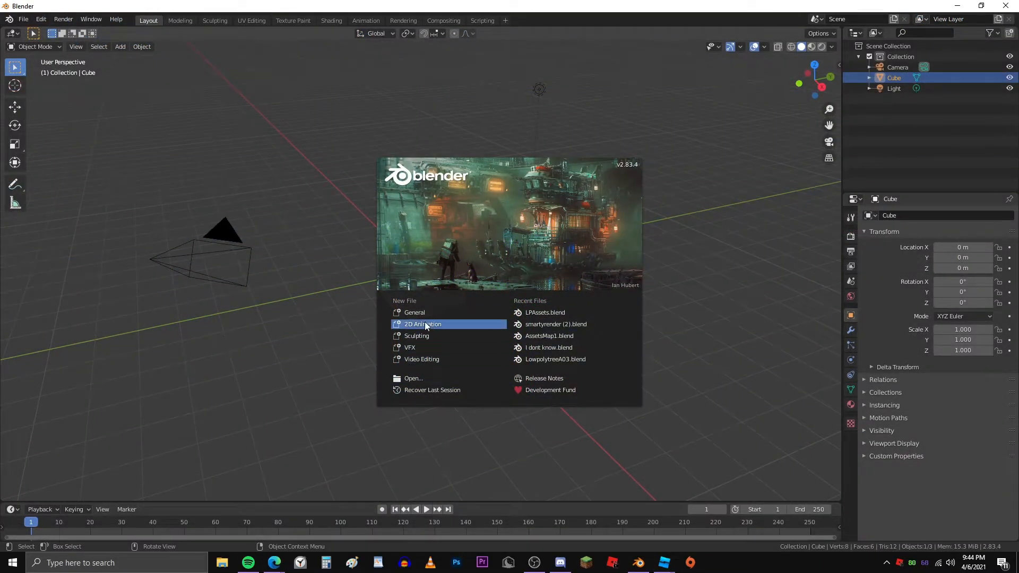
- Squash the default cube to a tall thin post about 0.13 wide
{"action": "left_click", "coordinate": [496, 223]}
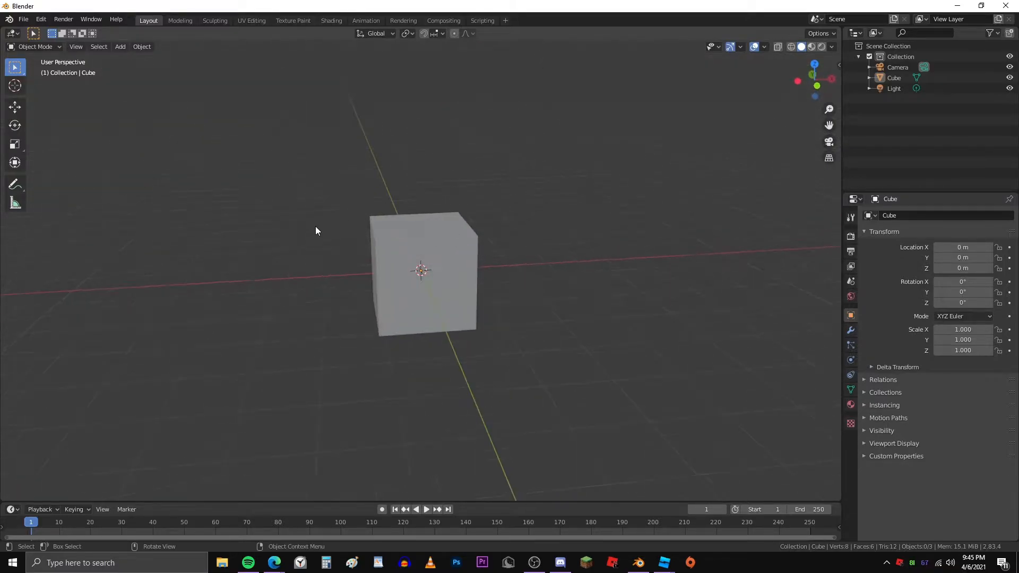
{"action": "left_click", "coordinate": [421, 273]}
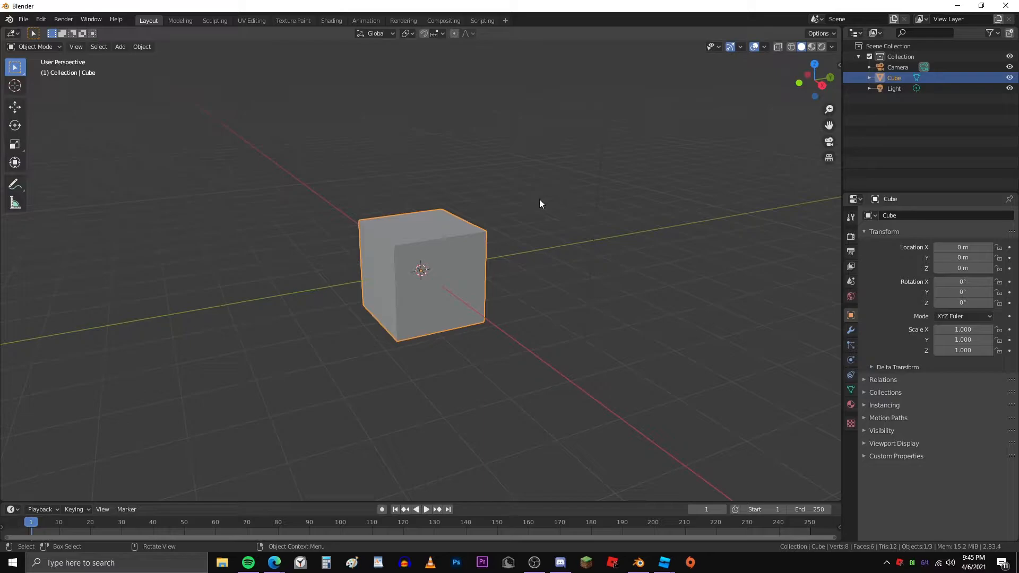
{"action": "key", "text": "s"}
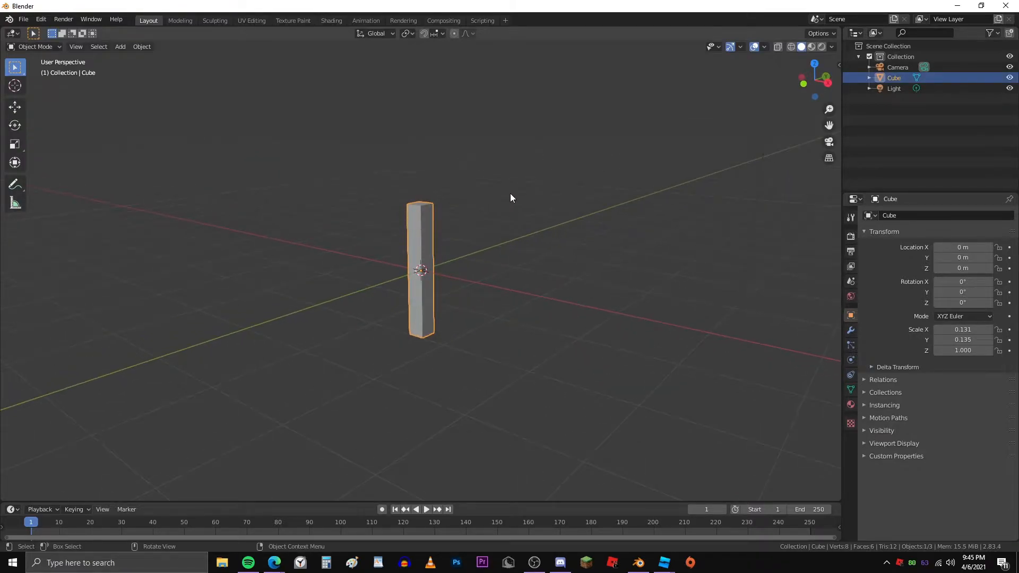
- Raise the post's top vertices and pinch them into a sharp tapered tip
{"action": "key", "text": "Tab"}
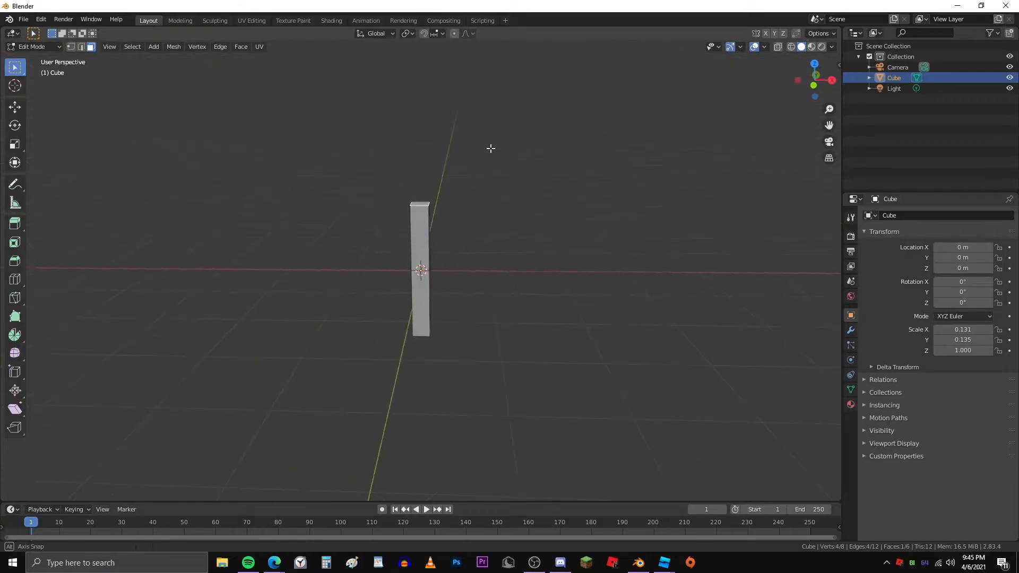
{"action": "key", "text": "g"}
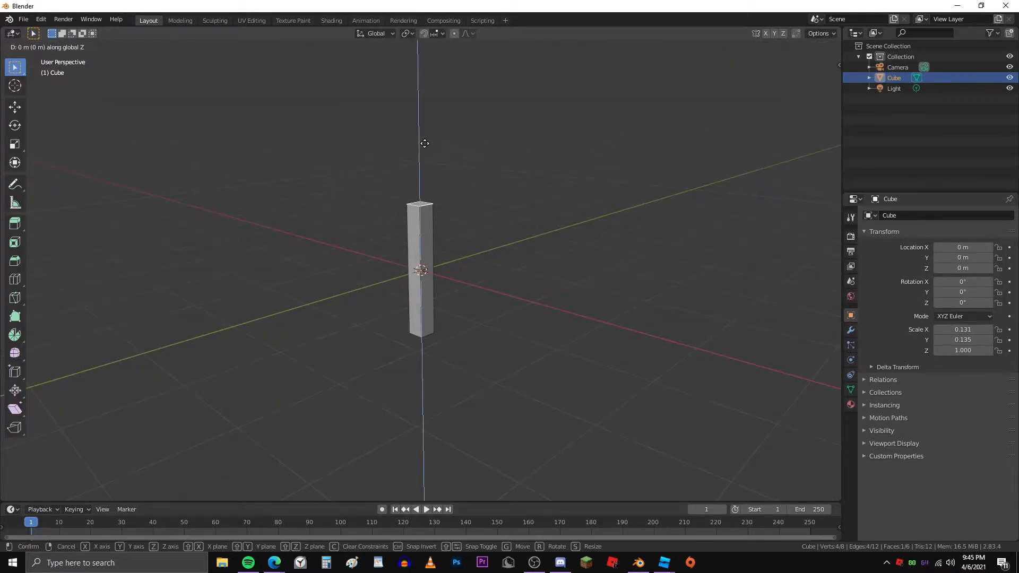
{"action": "mouse_move", "coordinate": [425, 170]}
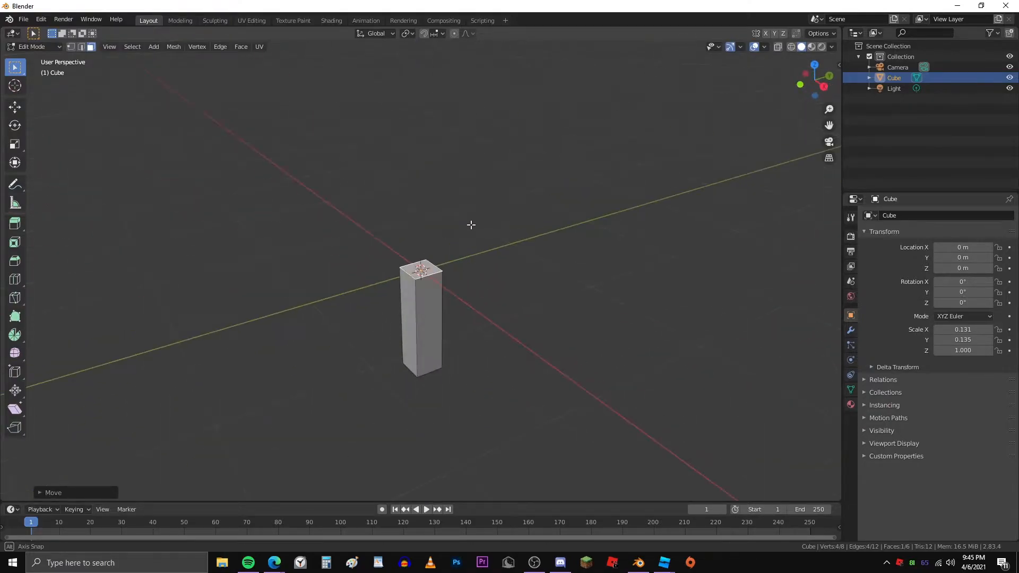
{"action": "key", "text": "s"}
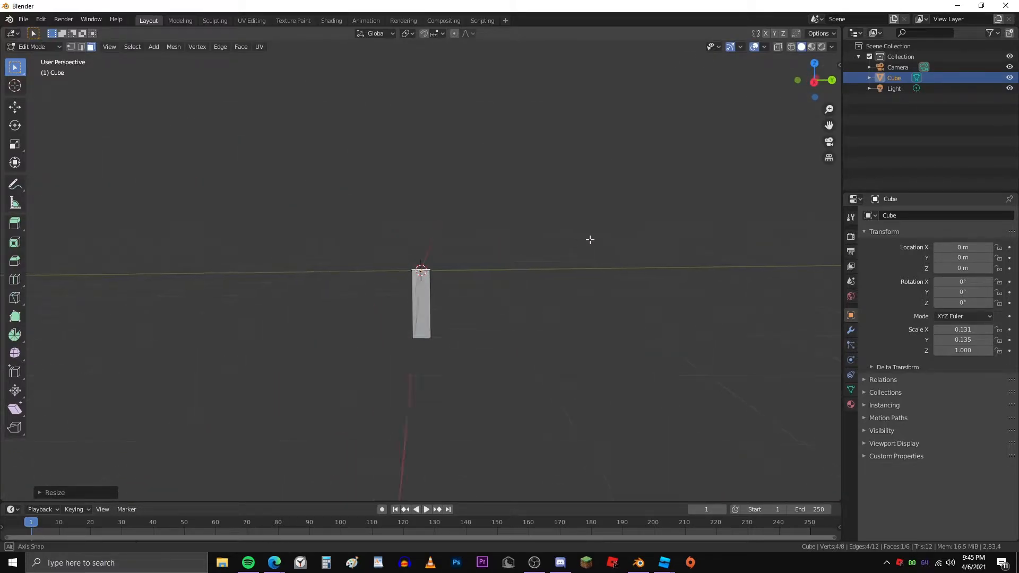
{"action": "left_click_drag", "start_coordinate": [590, 240], "coordinate": [498, 248]}
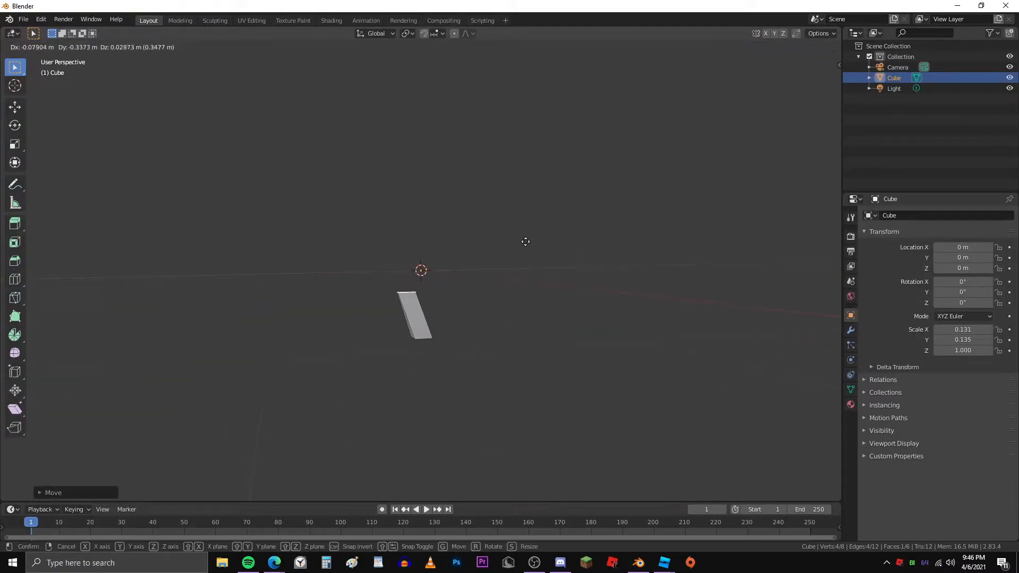
{"action": "key", "text": "Tab"}
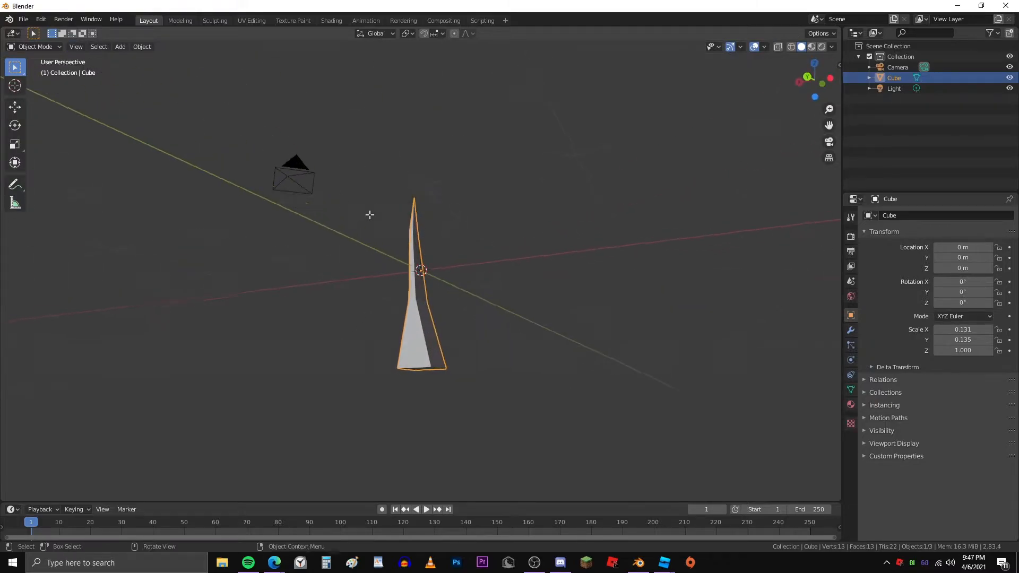
- Loop-cut the blade's middle and nudge that loop sideways for a slight bend
{"action": "key", "text": "s"}
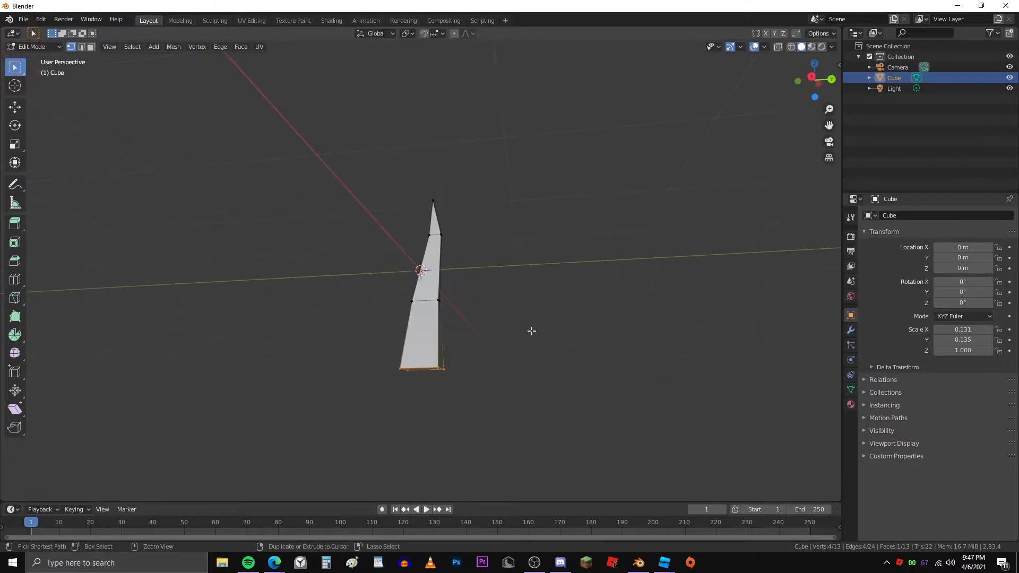
{"action": "key", "text": "s"}
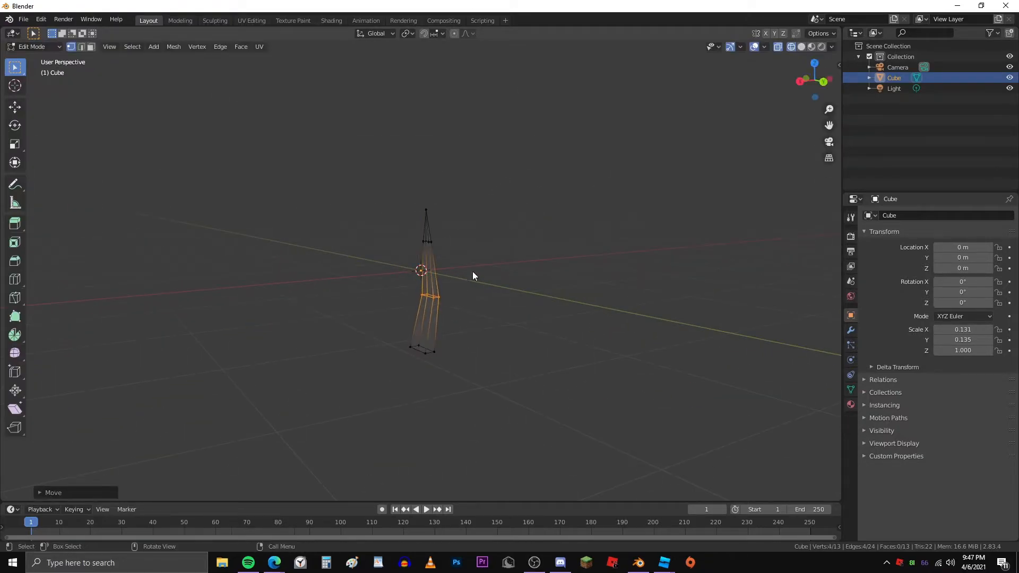
{"action": "key", "text": "Tab"}
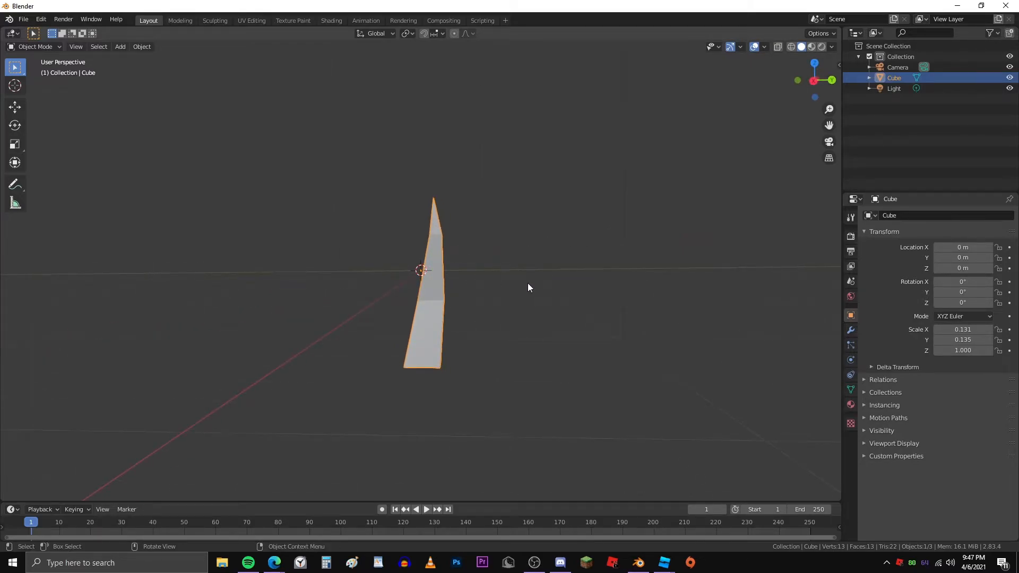
- Duplicate the blade into four rotated, resized copies forming a clump
{"action": "key", "text": "shift+d"}
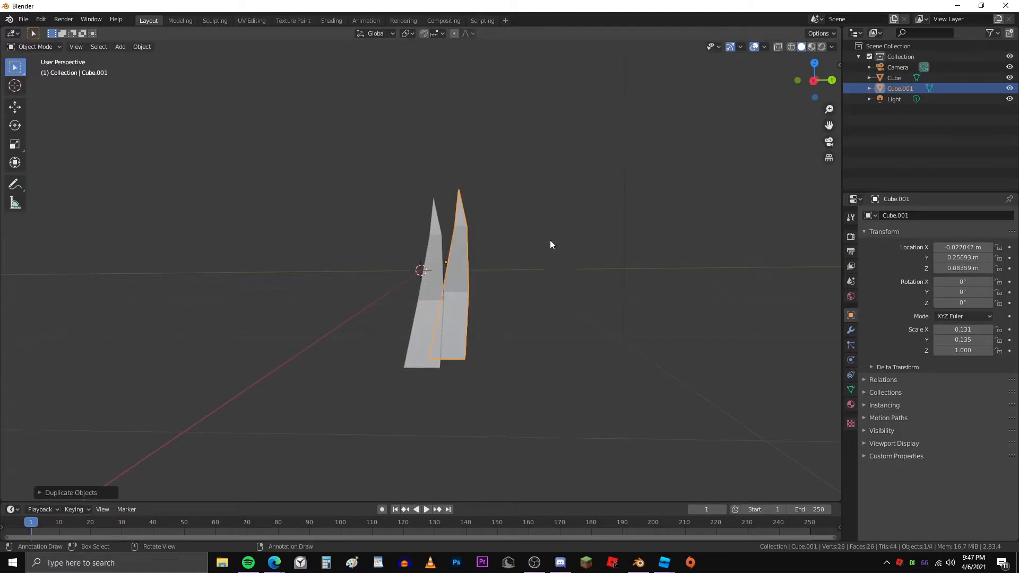
{"action": "key", "text": "r"}
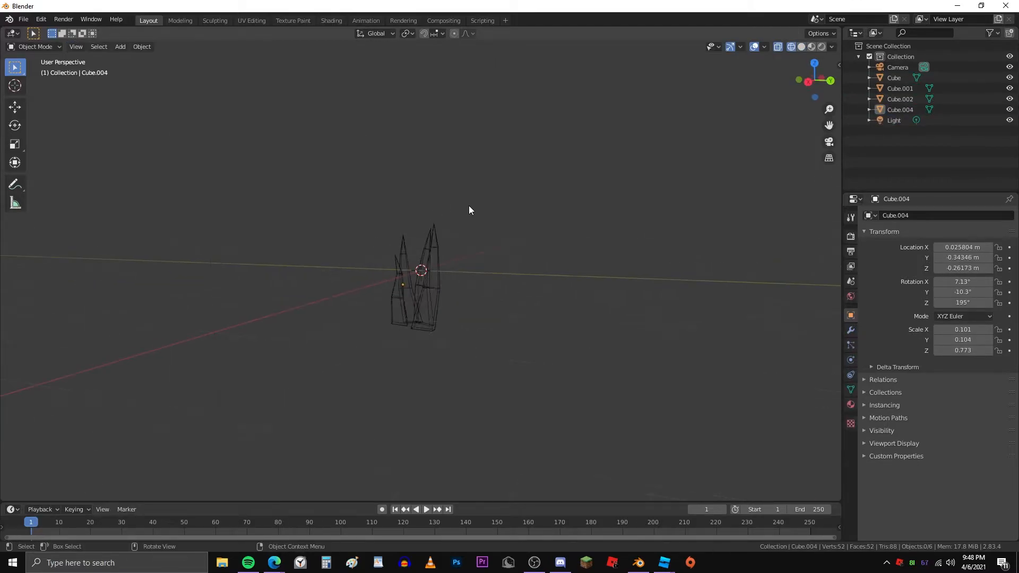
{"action": "left_click", "coordinate": [801, 46]}
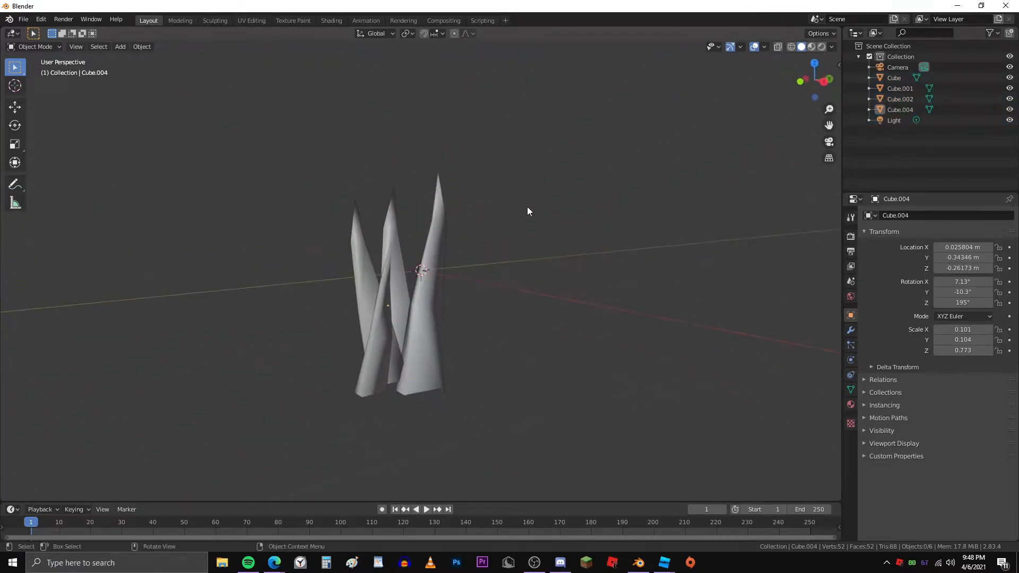
{"action": "left_click_drag", "start_coordinate": [527, 211], "coordinate": [446, 254]}
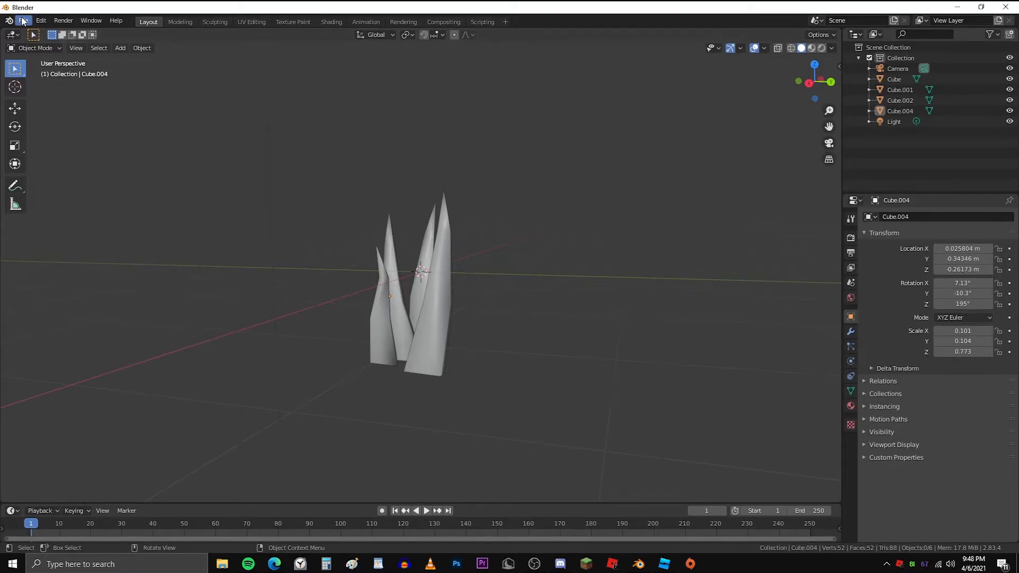
- Export the grass clump as a Wavefront OBJ named 'pShowcase'
{"action": "left_click", "coordinate": [23, 21]}
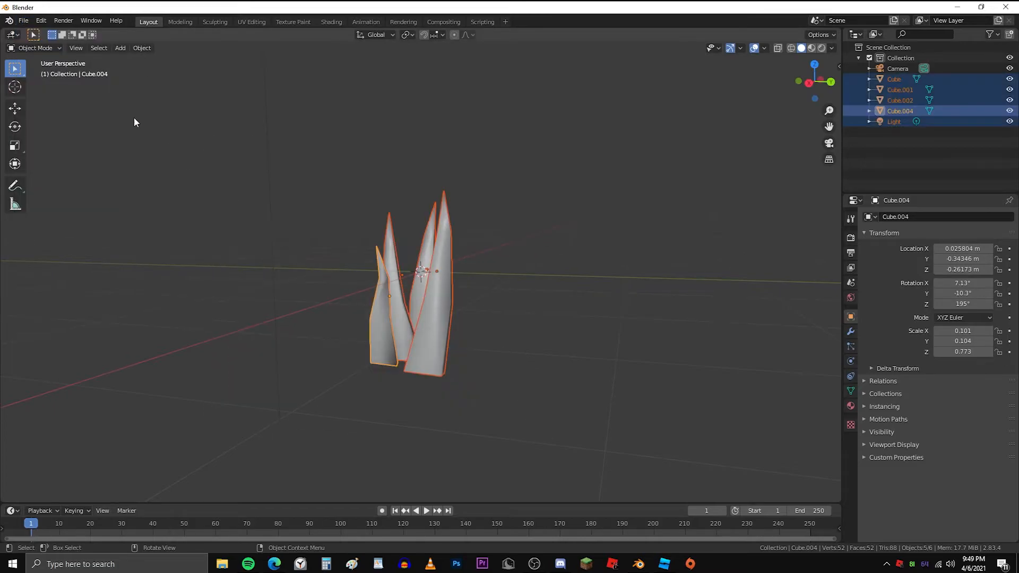
{"action": "left_click", "coordinate": [23, 21]}
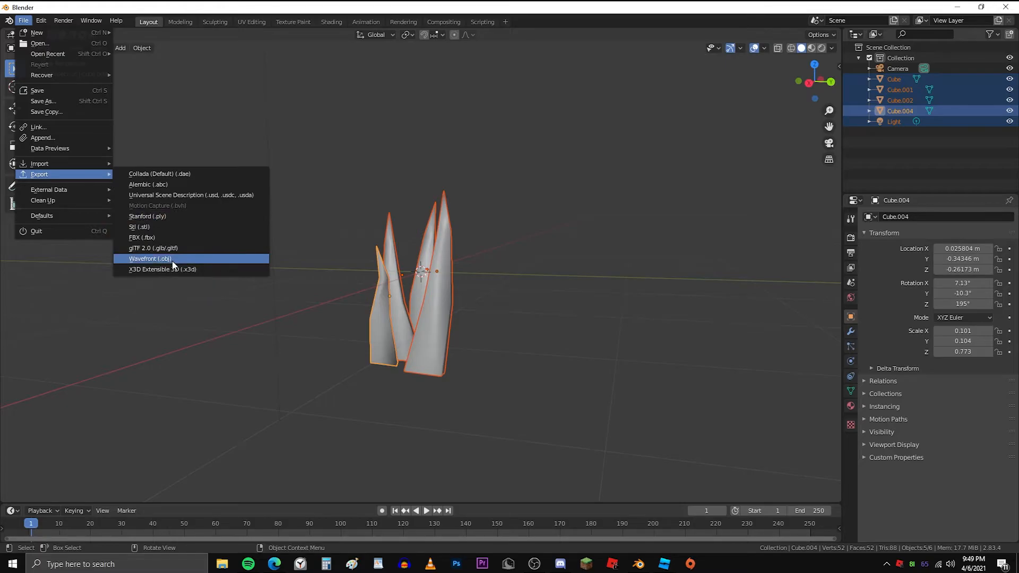
{"action": "left_click", "coordinate": [149, 258]}
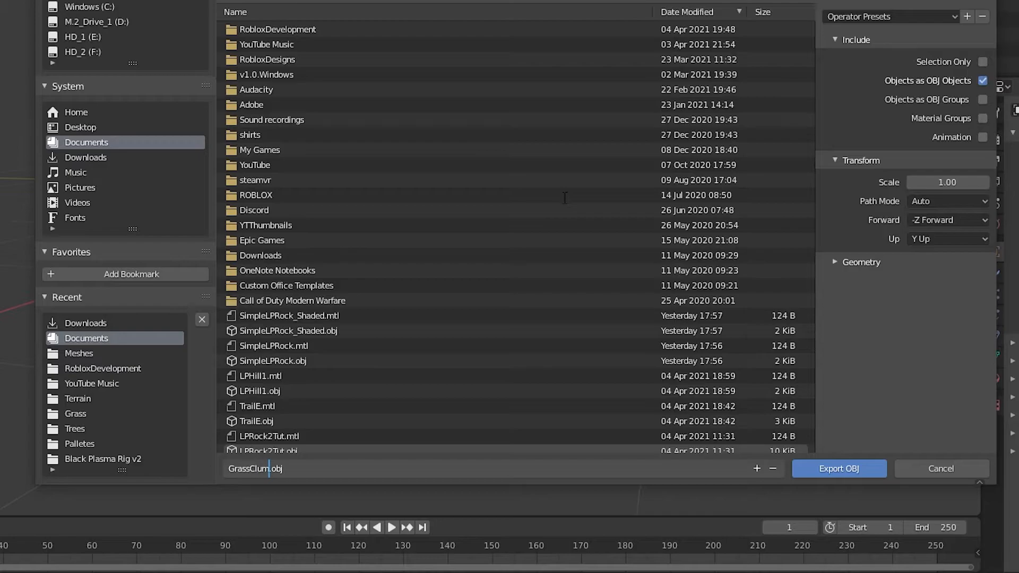
{"action": "type", "text": "pShowcase"}
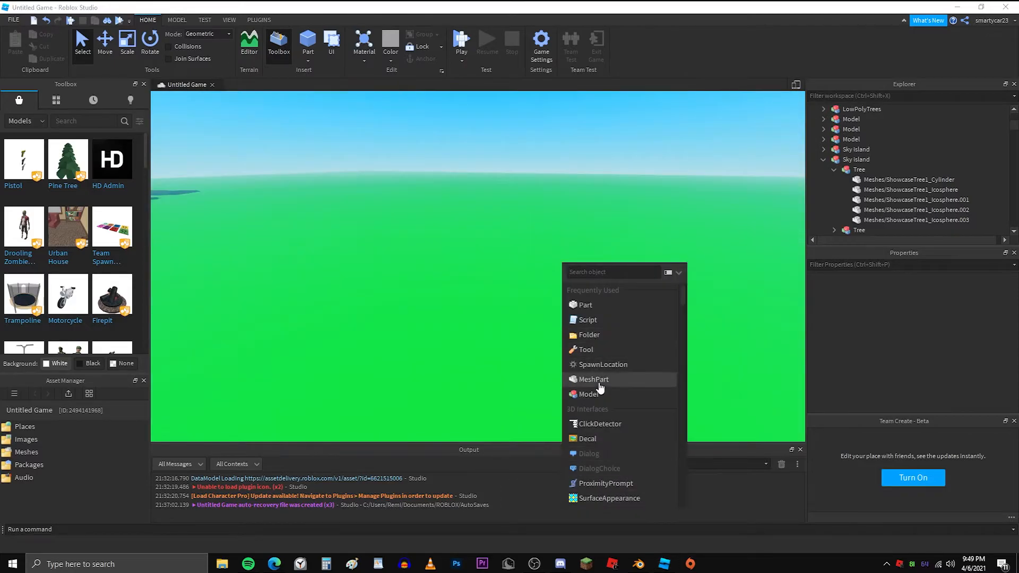
- Insert a sea-green MeshPart of the grass clump beside the path
{"action": "left_click", "coordinate": [592, 379]}
{"action": "type", "text": "base"}
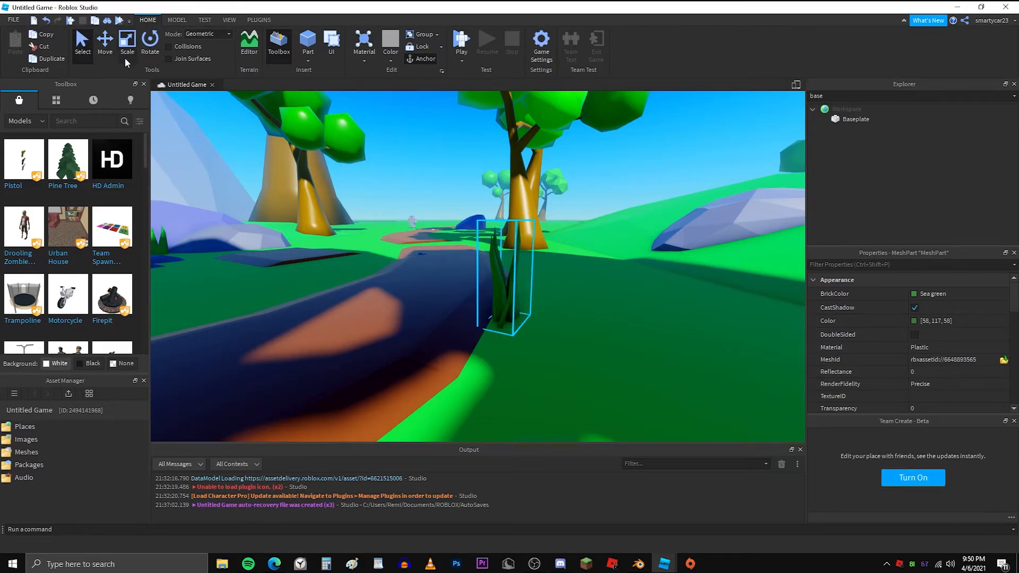
{"action": "left_click", "coordinate": [104, 42]}
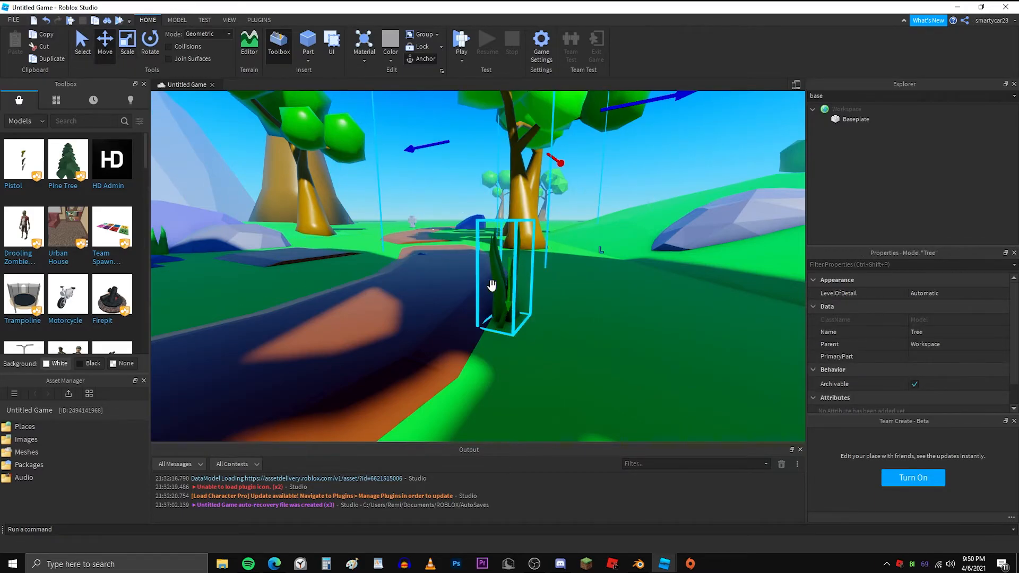